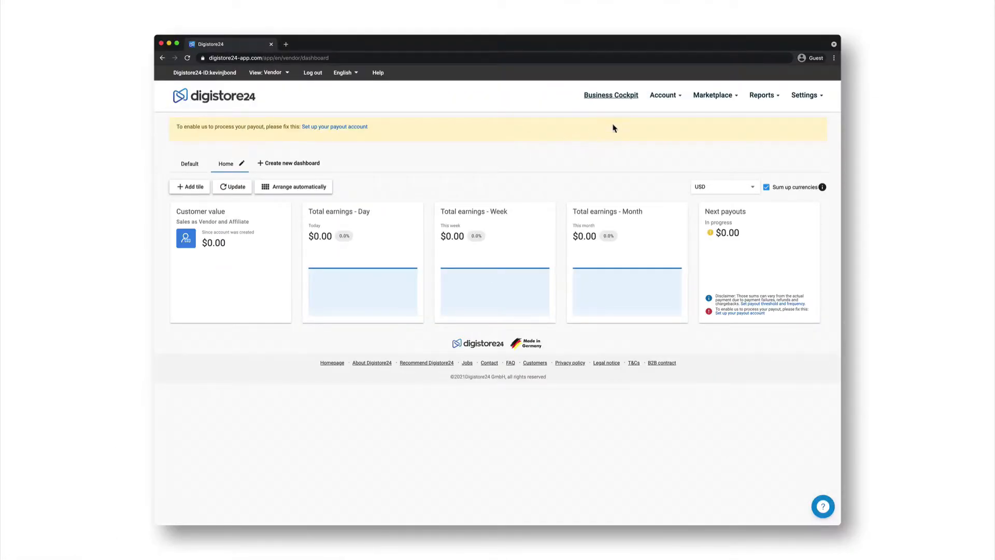
# Go to Account > Products and edit My Product.
pyautogui.click(663, 95)
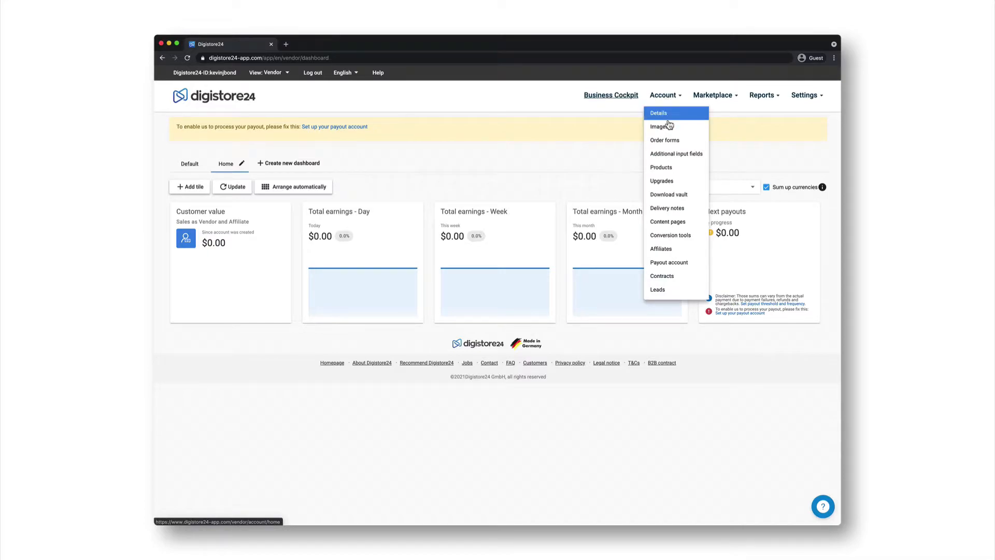
pyautogui.click(661, 167)
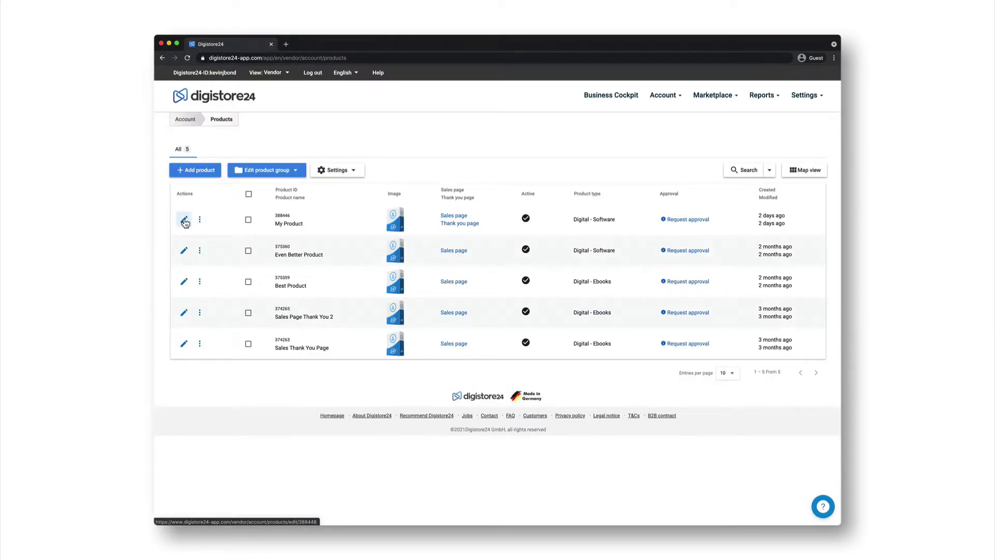
pyautogui.click(184, 219)
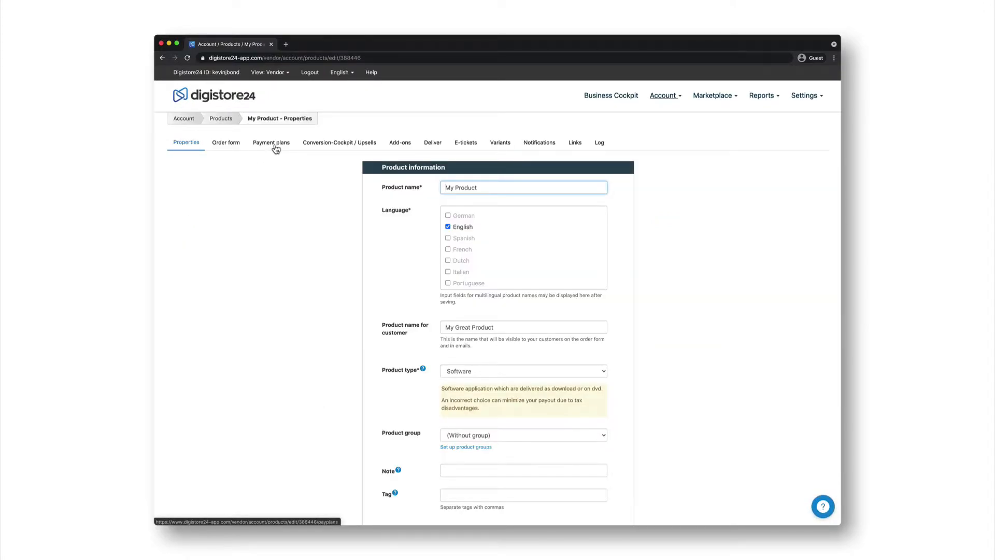
# On the Payment plans tab, keep prices net with VAT added and keep Show VAT enabled.
pyautogui.click(271, 142)
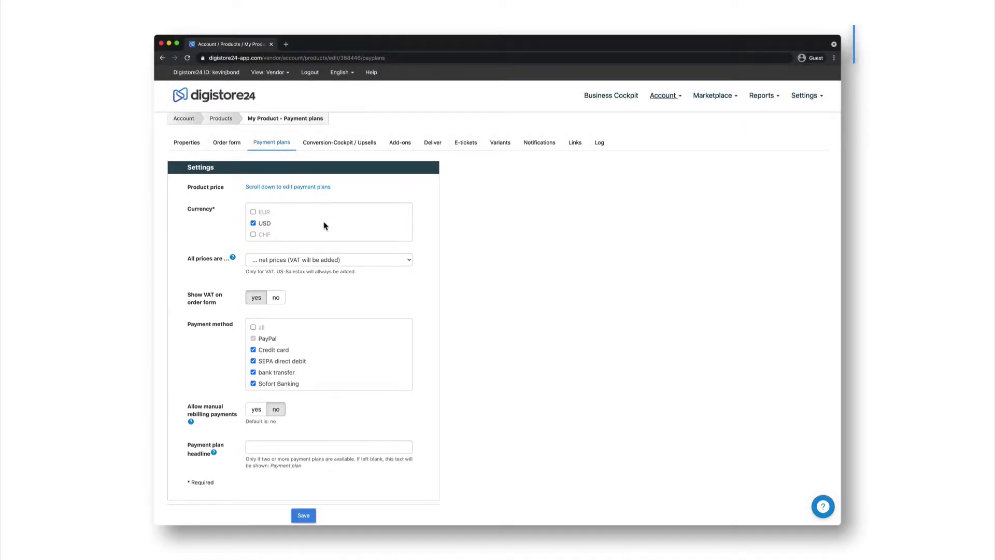
pyautogui.moveTo(311, 229)
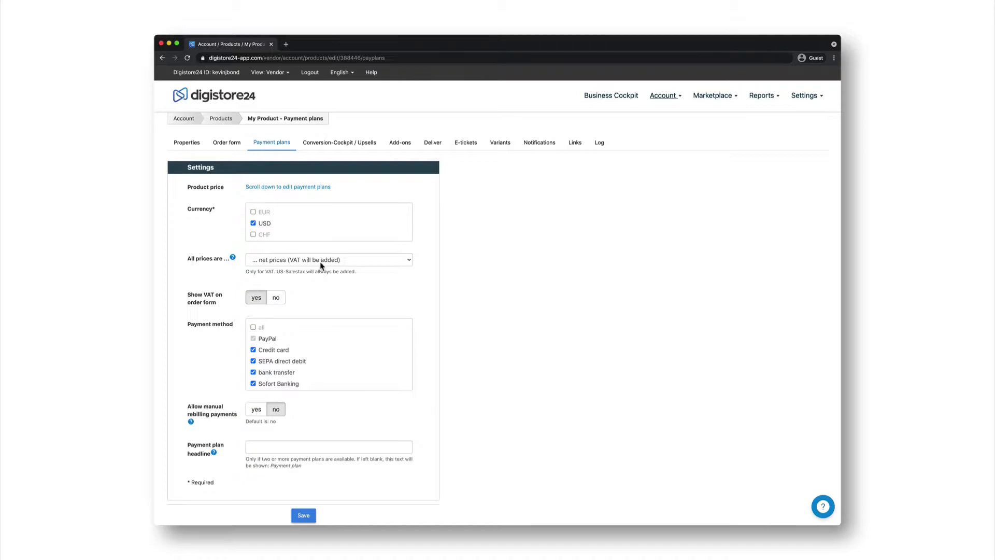
pyautogui.click(328, 259)
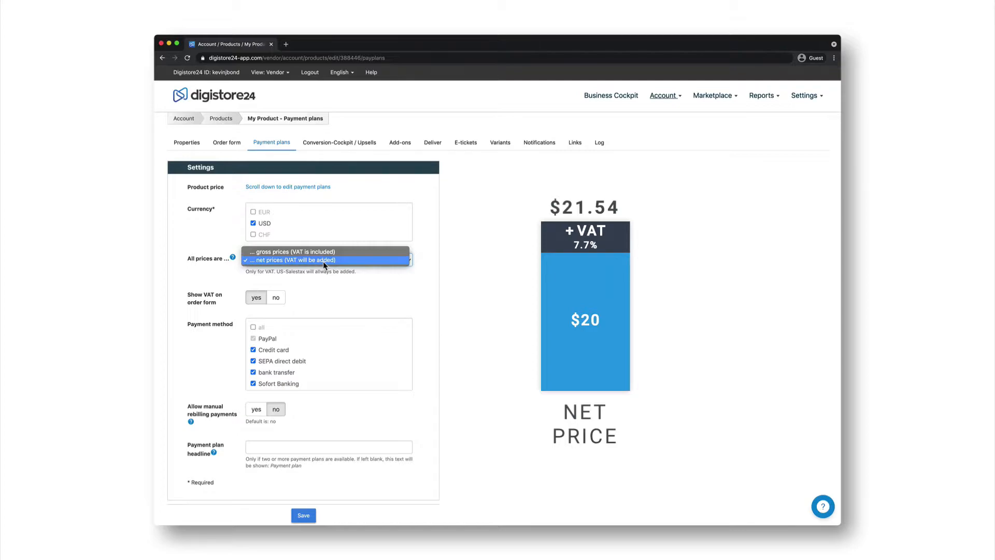
pyautogui.click(290, 251)
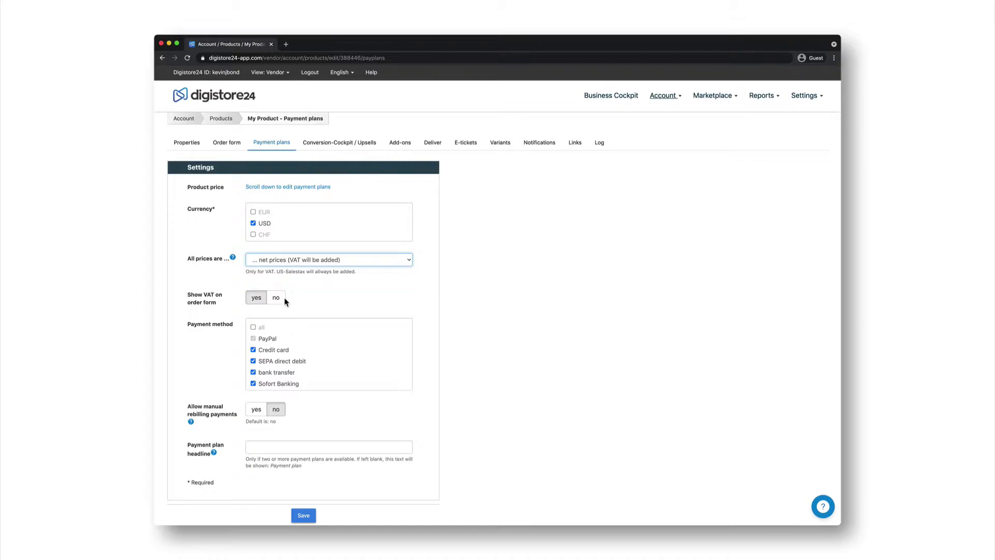
pyautogui.click(276, 298)
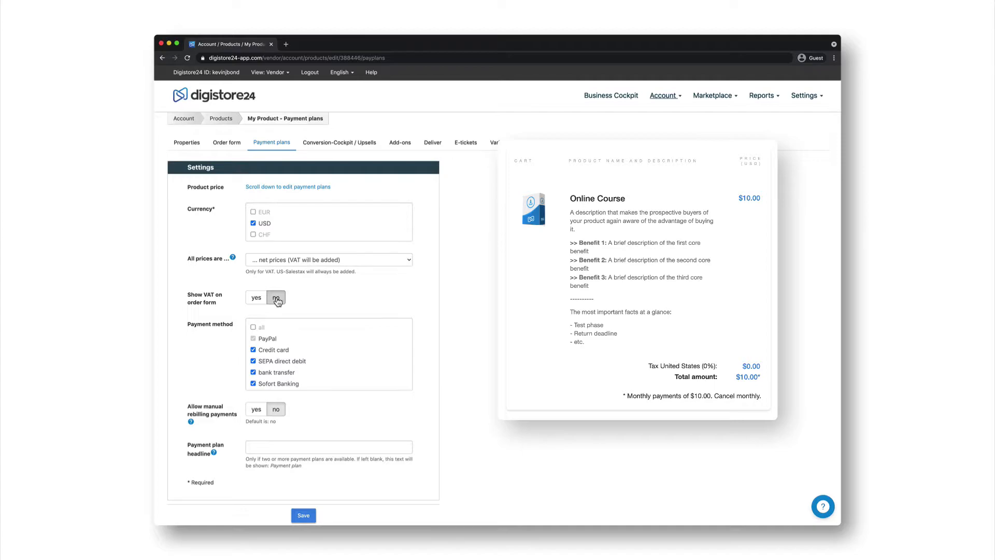
pyautogui.click(257, 298)
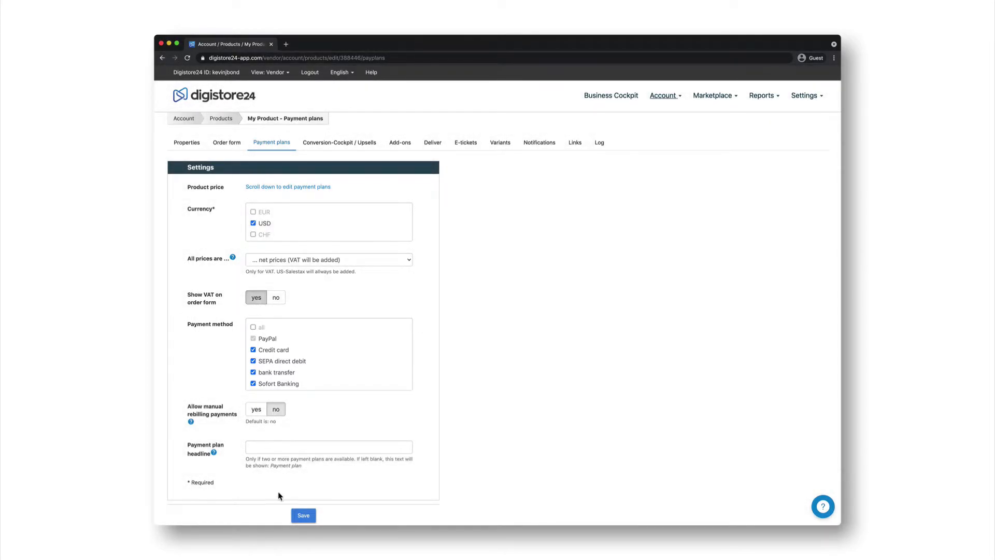
pyautogui.scroll(-3)
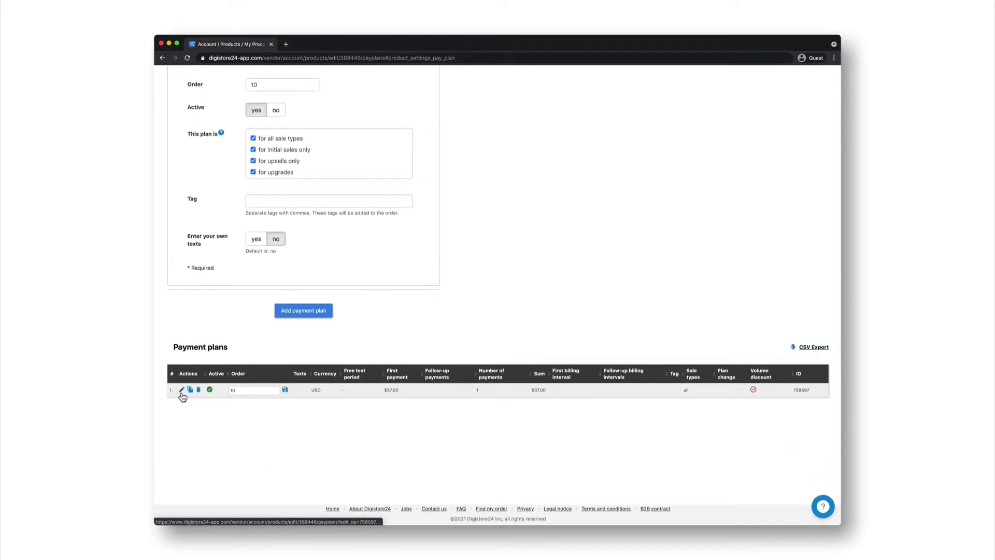
# Edit payment plan 1, the existing $37.00 plan.
pyautogui.click(182, 389)
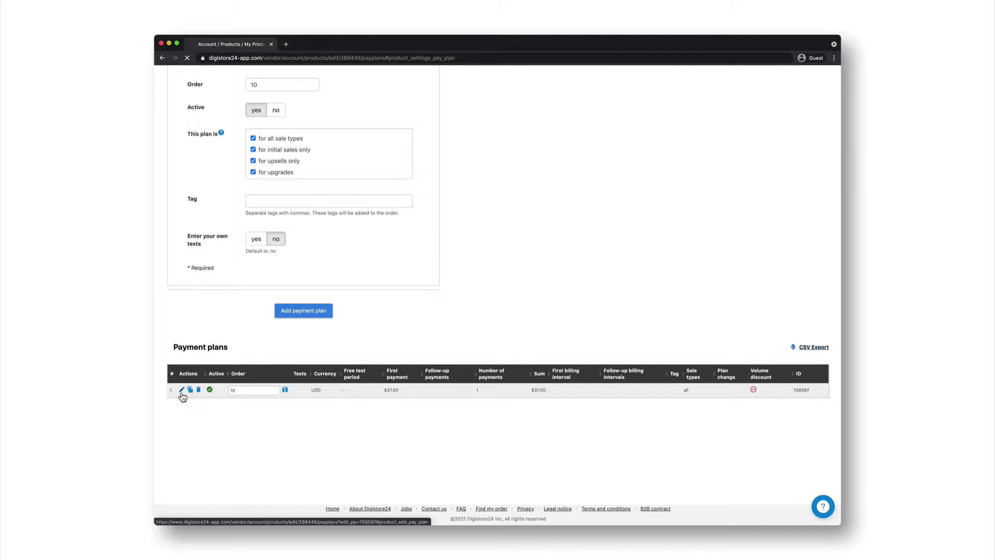
# Set a 1-month free test period and enter 20 as the first payment.
pyautogui.click(181, 390)
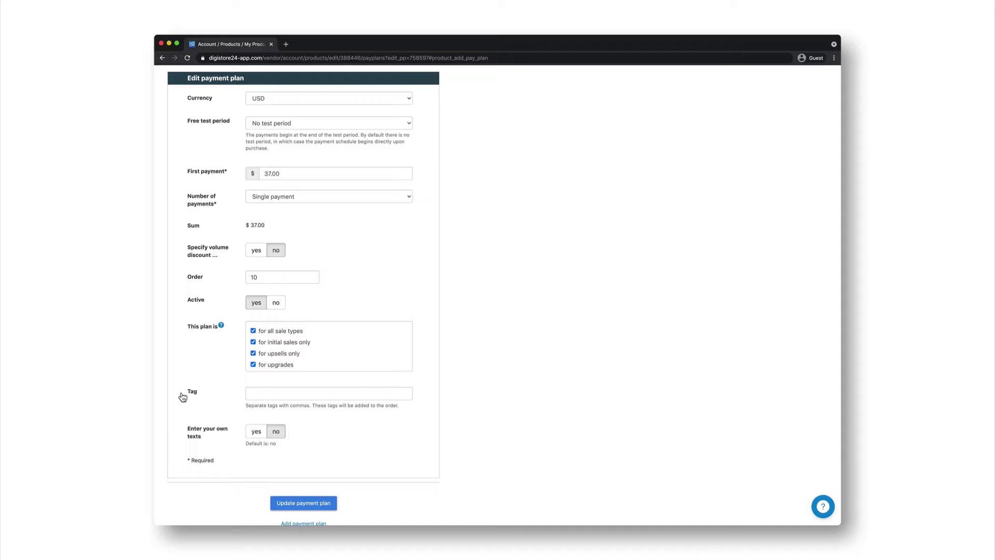
pyautogui.moveTo(305, 103)
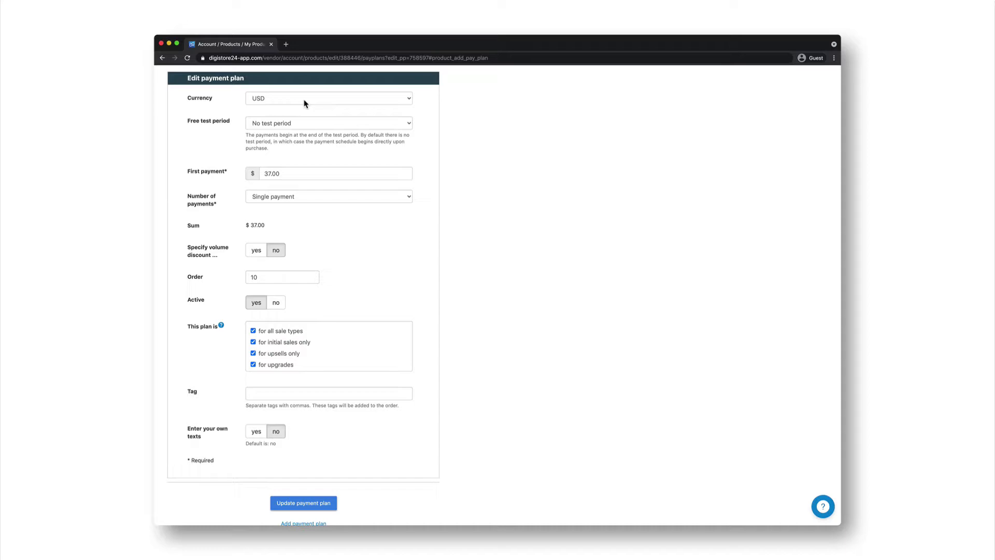
pyautogui.moveTo(305, 124)
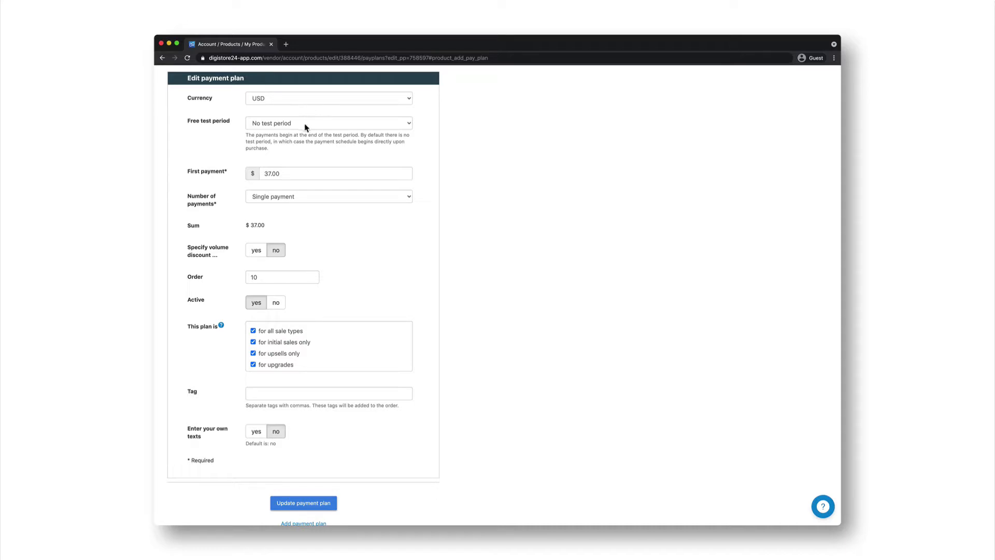
pyautogui.click(328, 122)
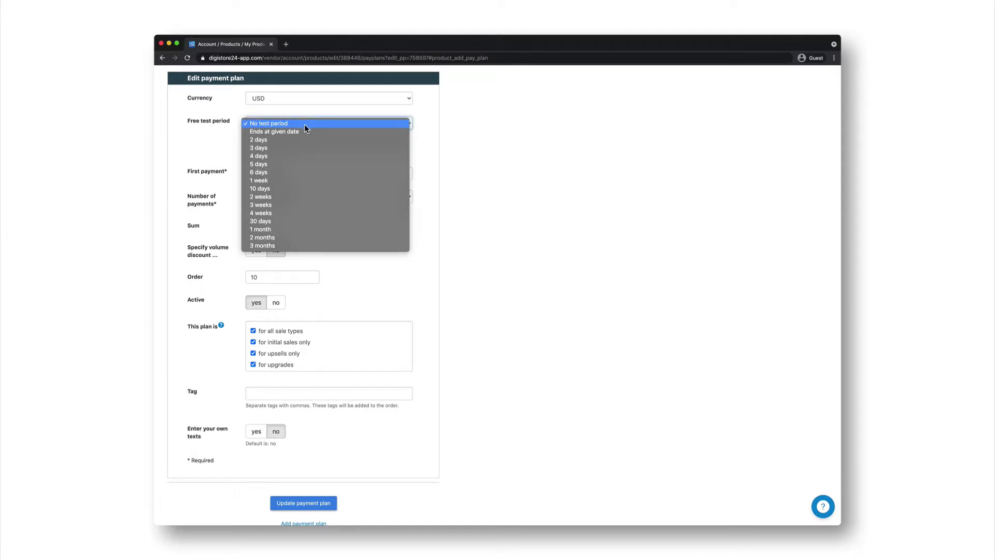
pyautogui.moveTo(291, 230)
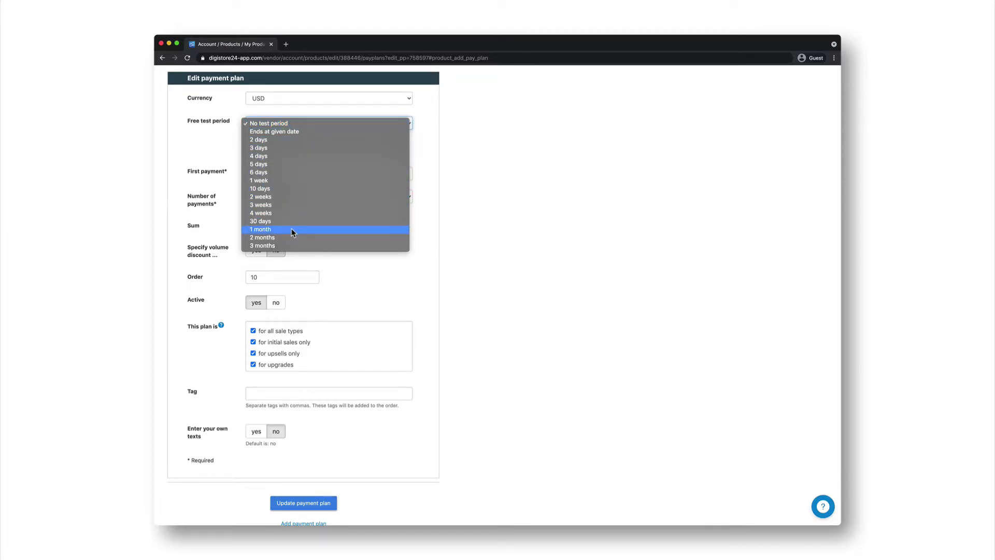
pyautogui.click(260, 229)
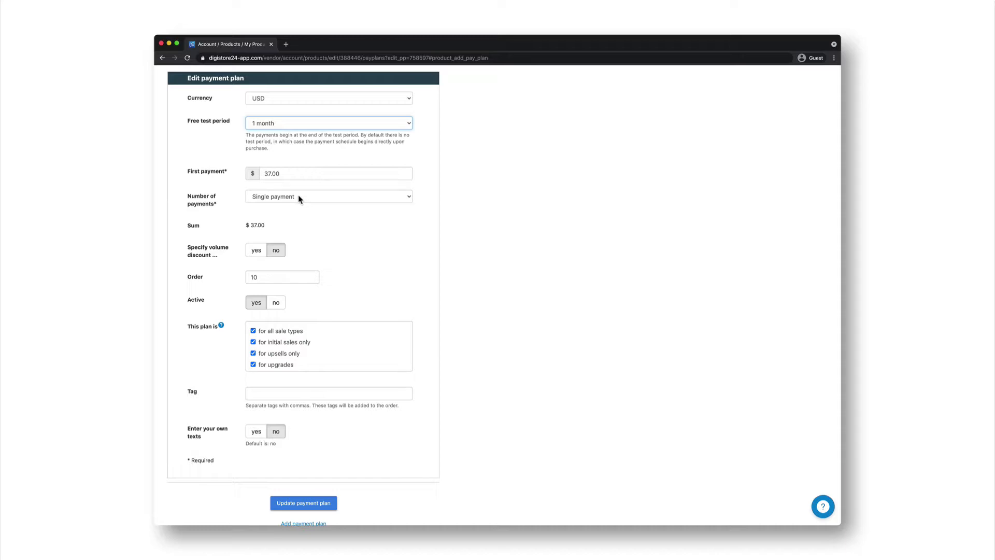
pyautogui.moveTo(295, 186)
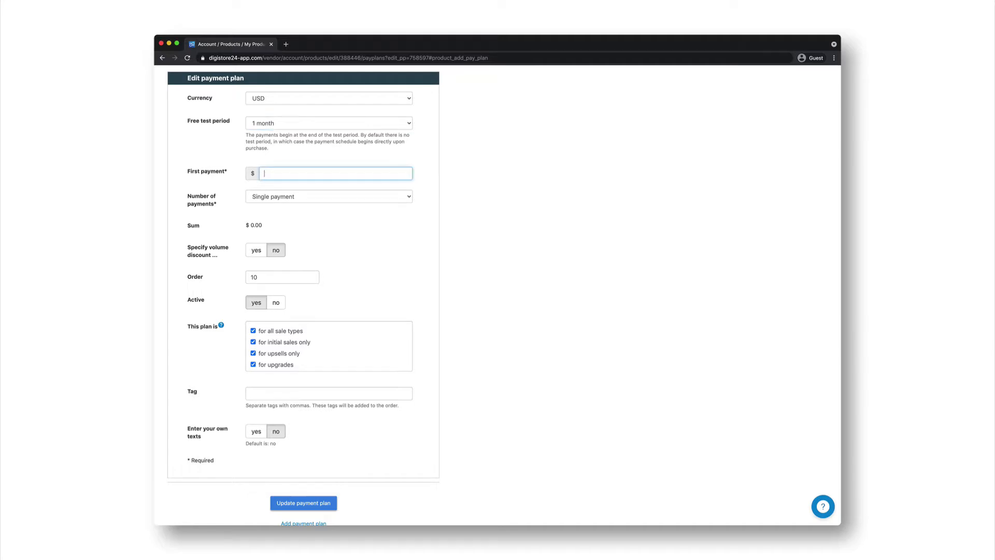
pyautogui.write('20.00')
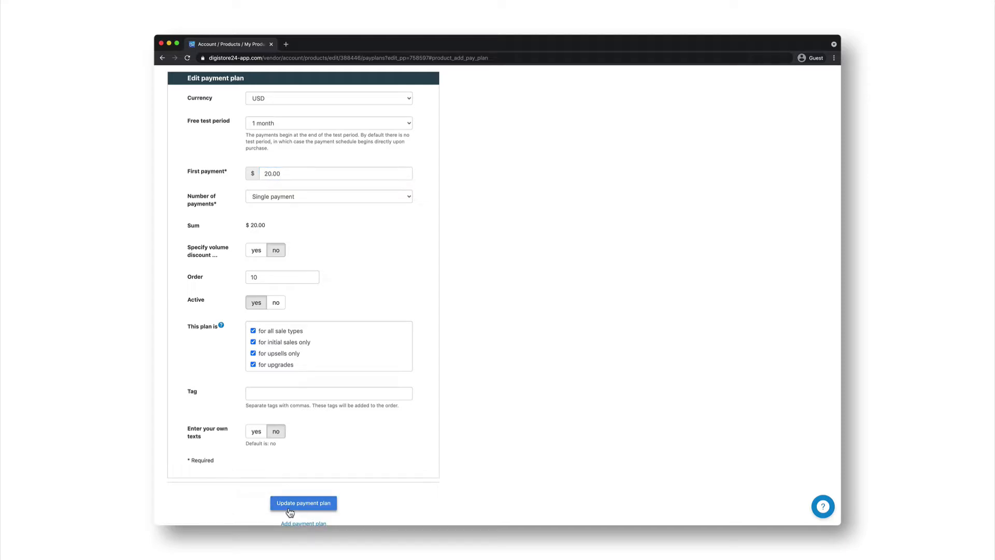
pyautogui.moveTo(338, 265)
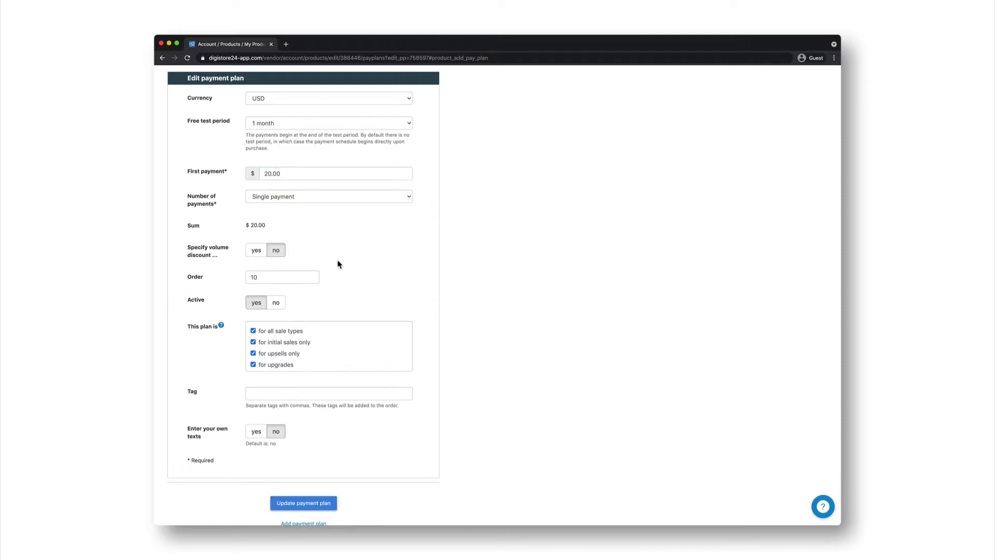
# Make the plan a subscription with a $10 first payment.
pyautogui.click(328, 196)
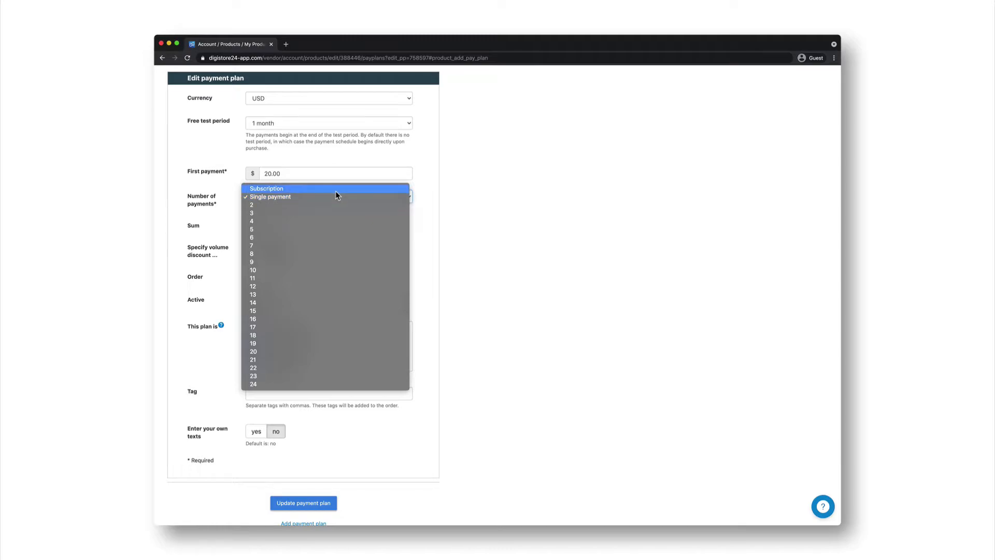
pyautogui.click(265, 188)
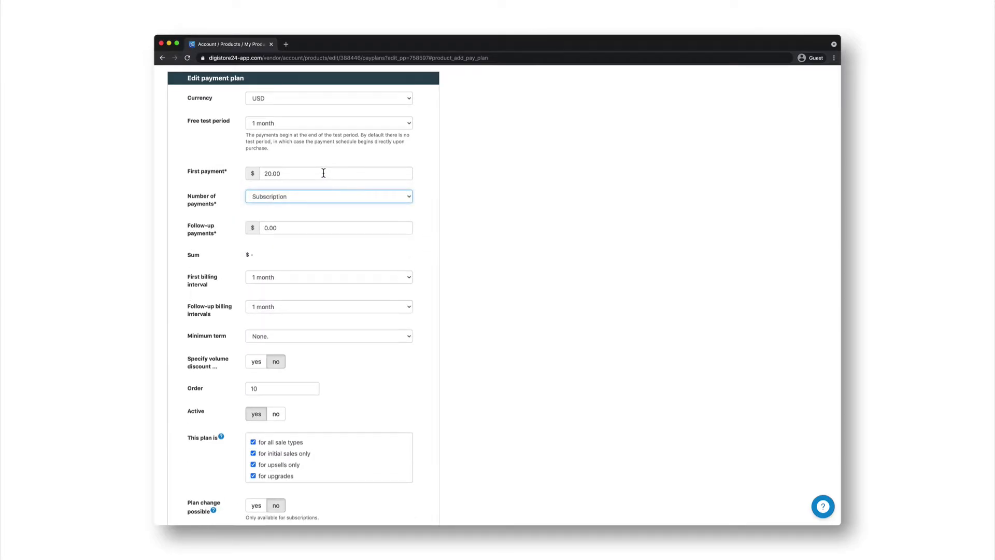
pyautogui.write('1')
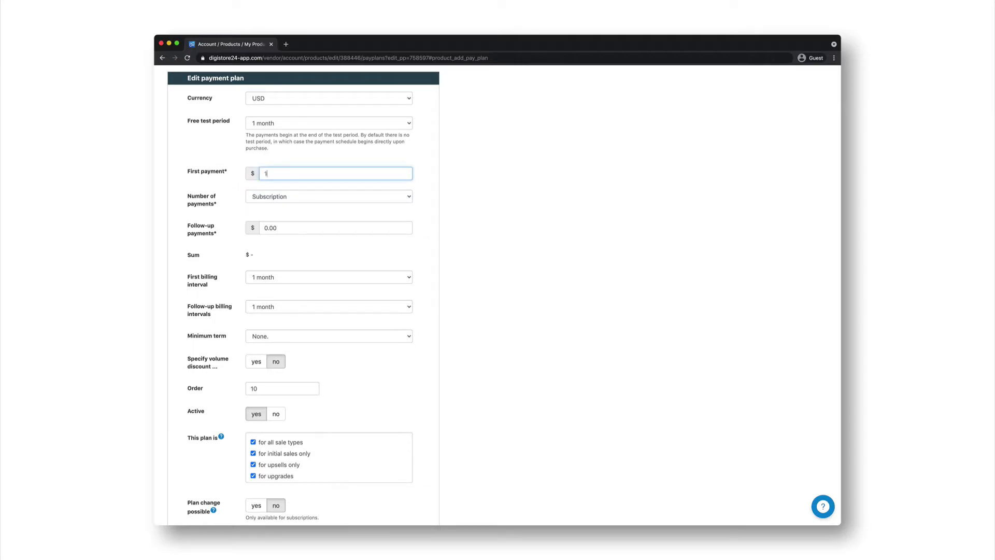
pyautogui.write('0')
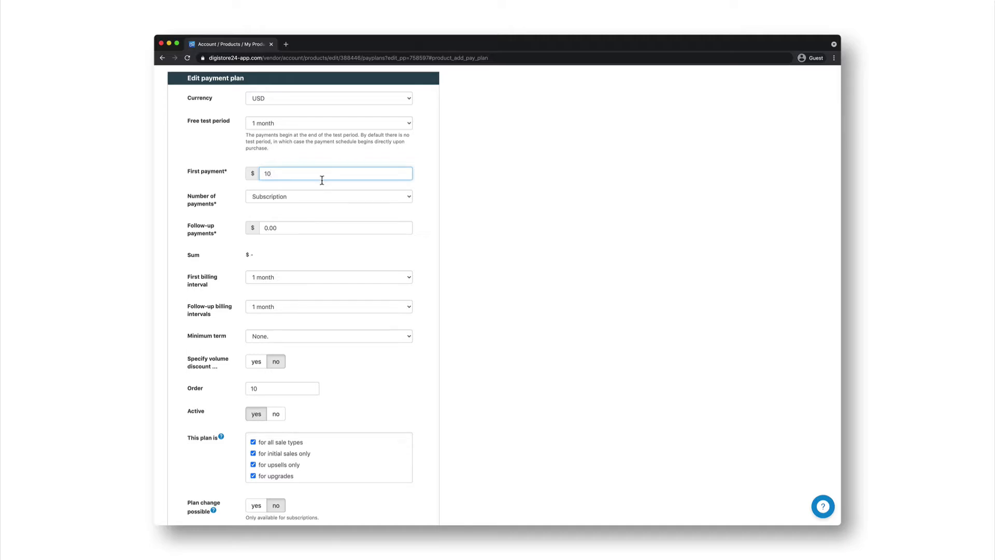
# Set follow-up payments to $5, billed every 2 months.
pyautogui.click(335, 227)
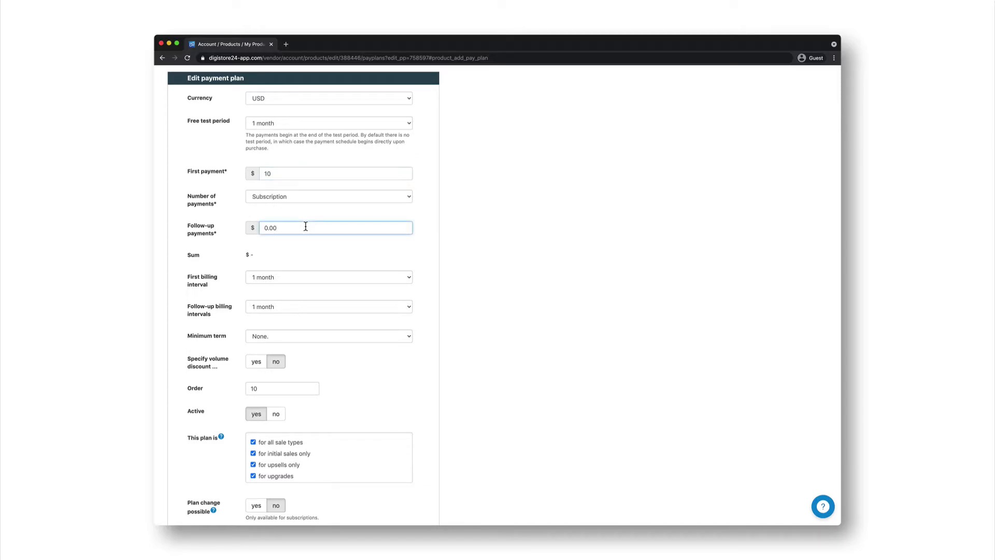
pyautogui.write('5')
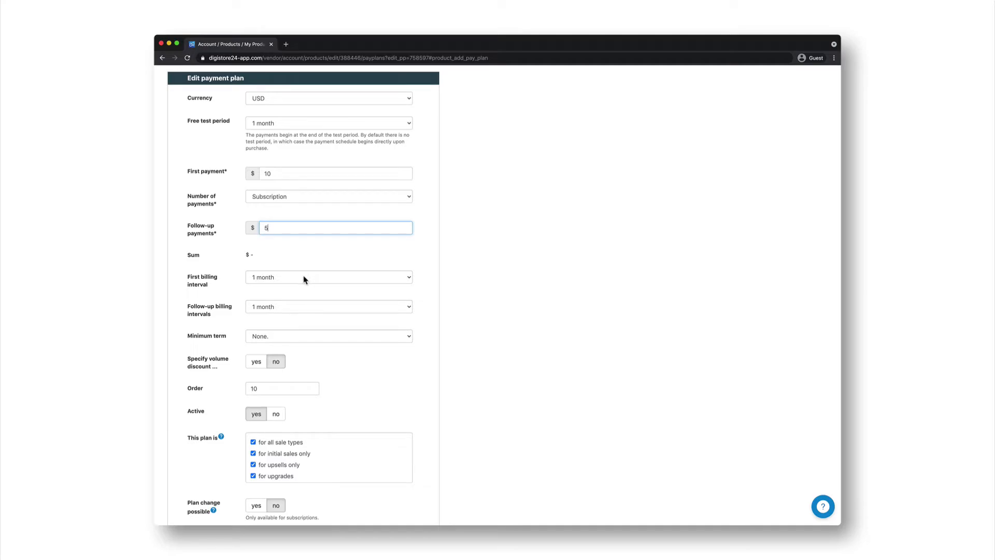
pyautogui.moveTo(300, 311)
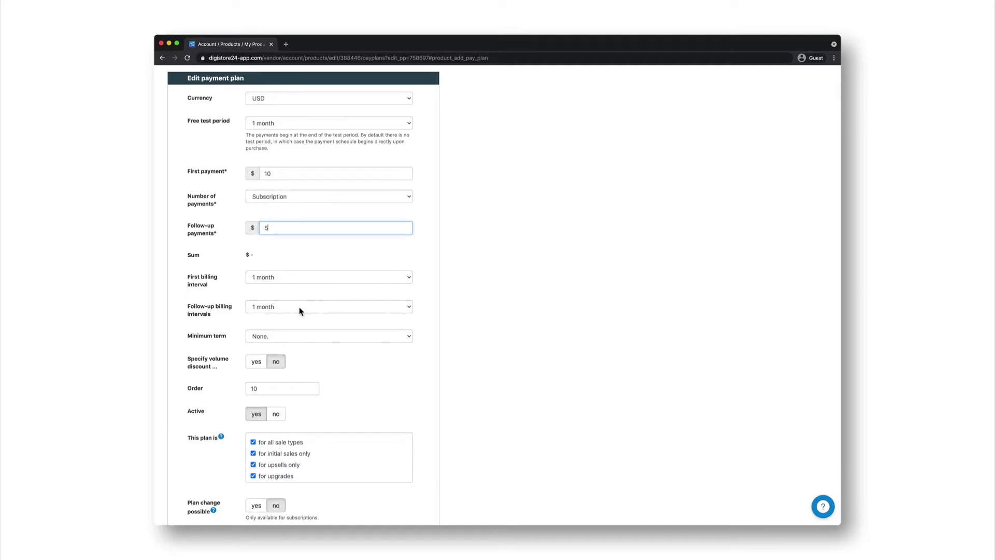
pyautogui.click(328, 306)
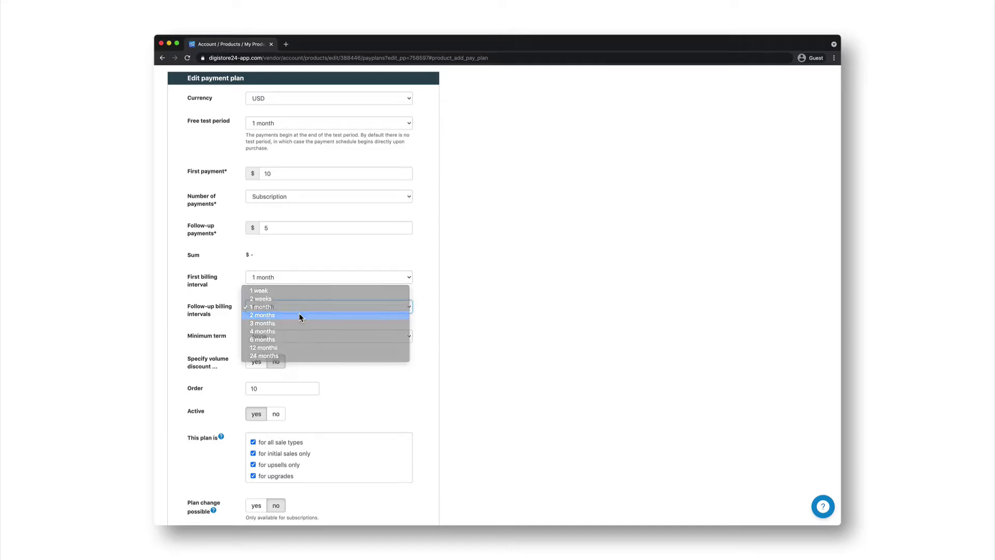
pyautogui.click(262, 314)
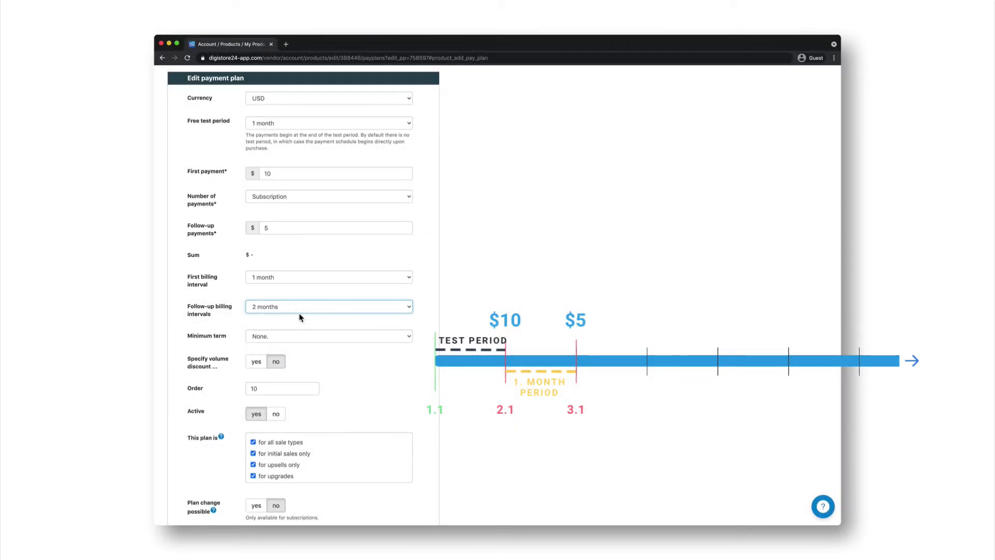
pyautogui.click(328, 306)
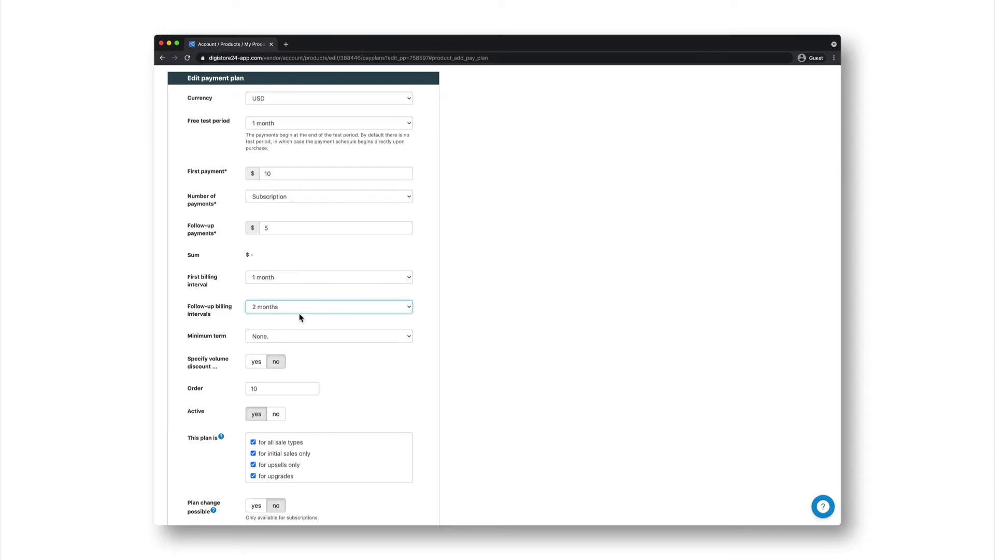
pyautogui.moveTo(306, 339)
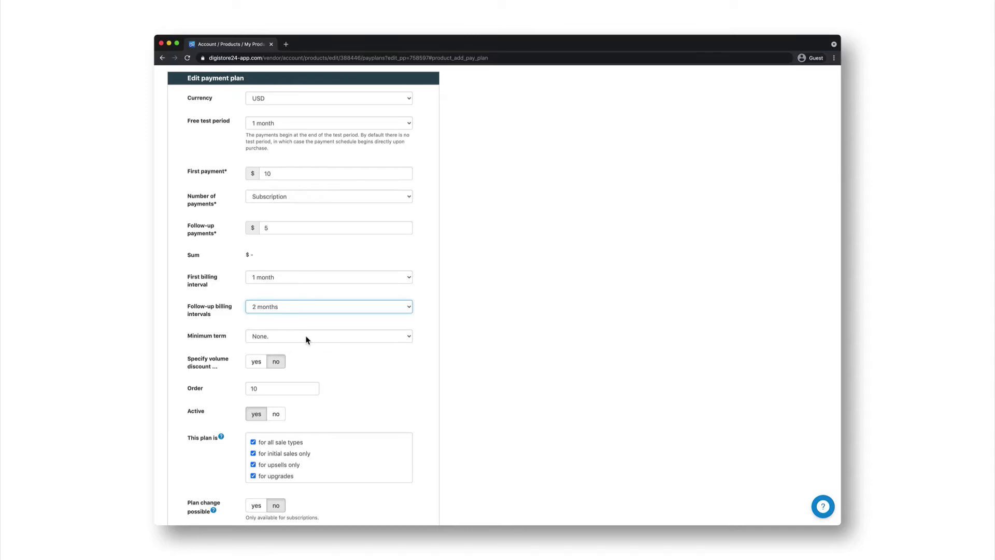
# Scroll down and set Plan change possible to yes.
pyautogui.scroll(-3)
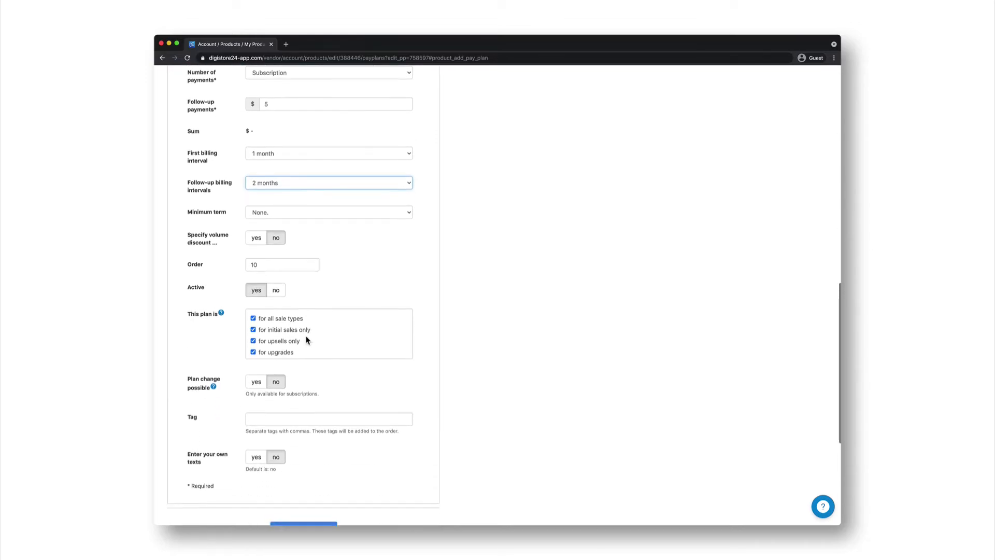
pyautogui.scroll(-3)
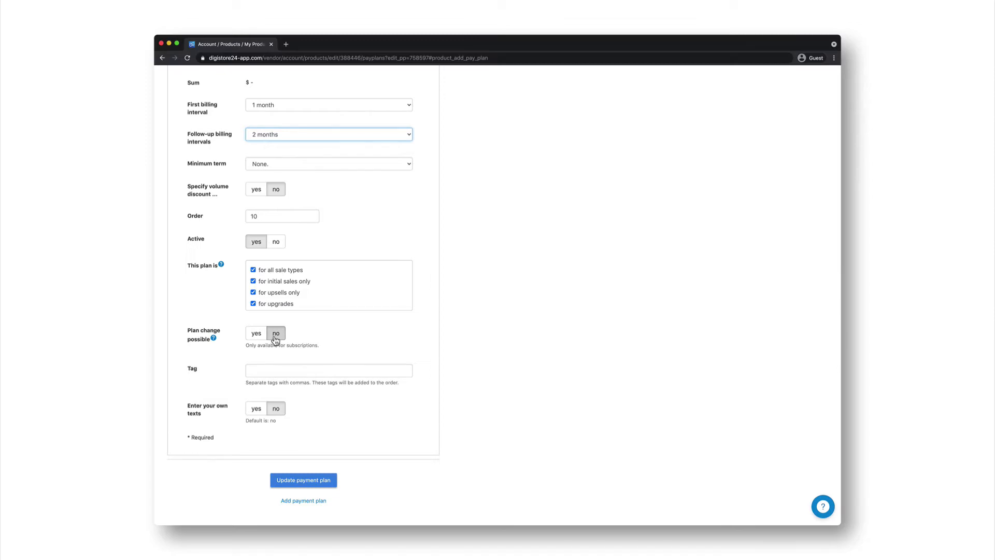
pyautogui.click(256, 332)
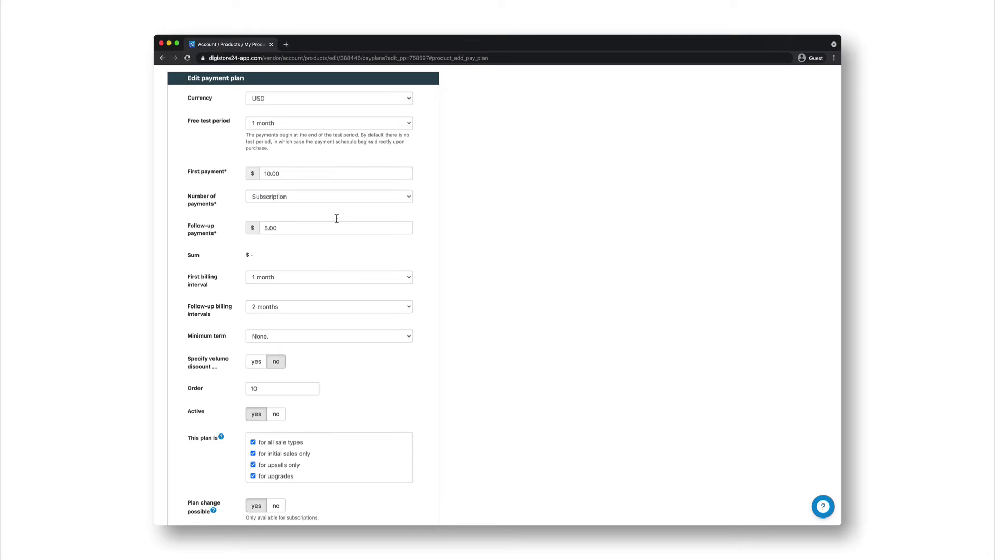
# Limit the plan to 4 payments and change the first payment to $100.
pyautogui.click(328, 196)
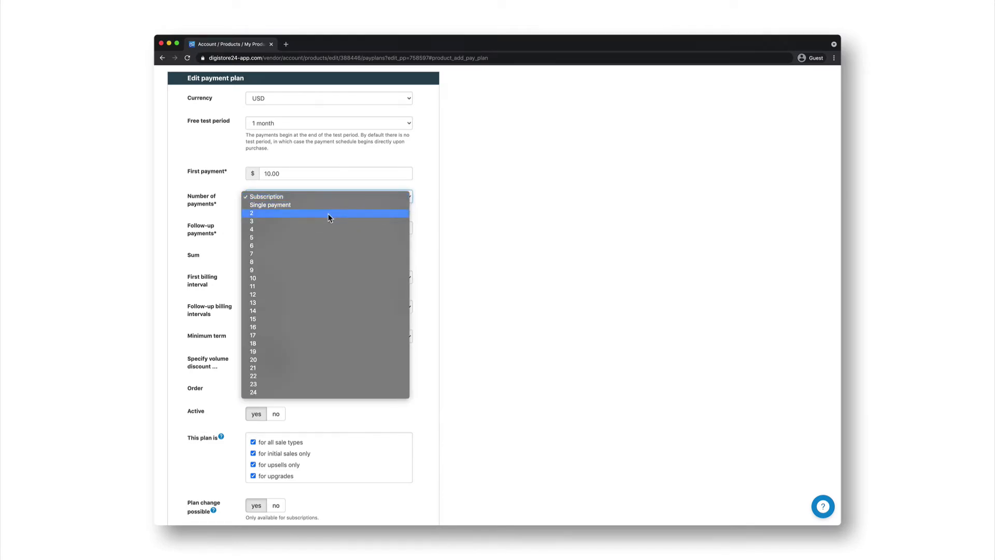
pyautogui.moveTo(320, 229)
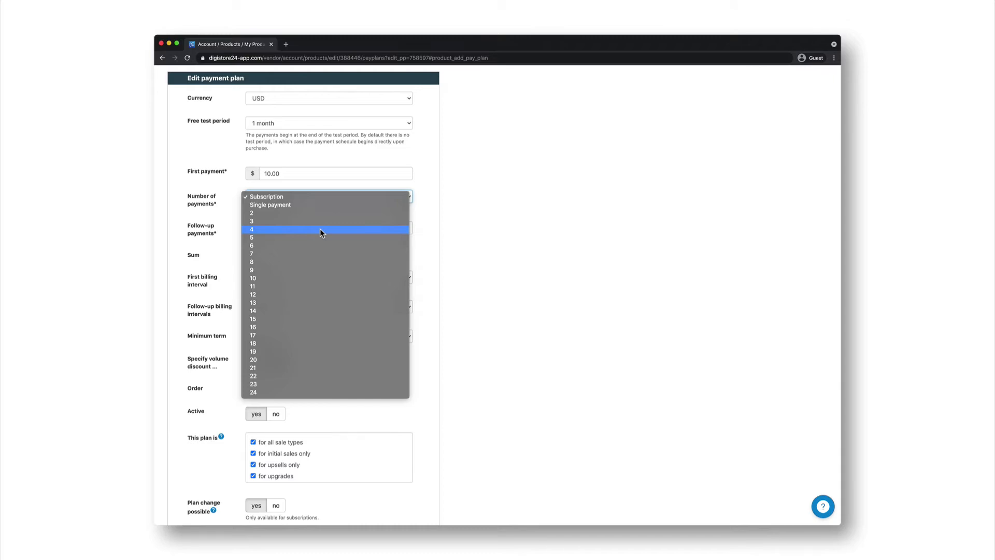
pyautogui.click(252, 229)
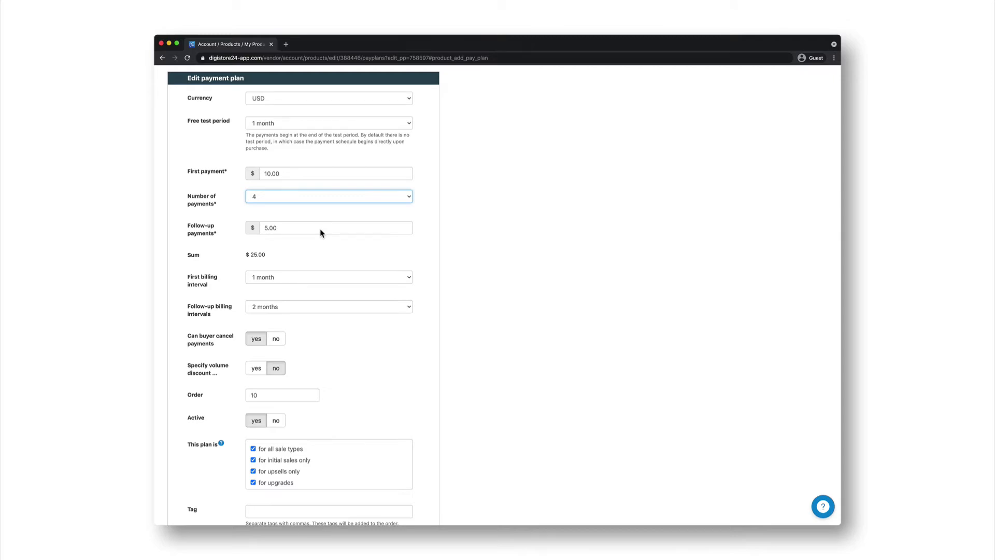
pyautogui.click(335, 173)
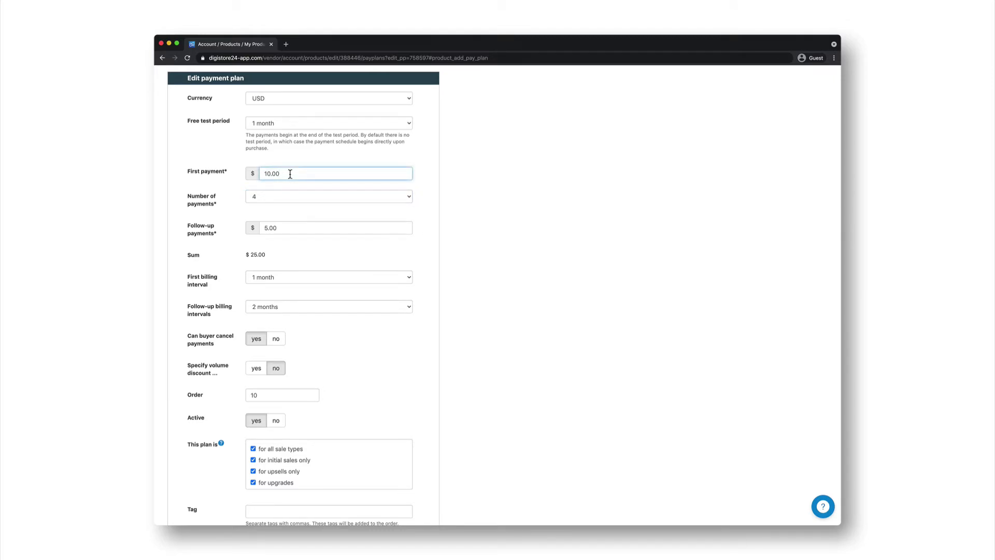
pyautogui.write('100')
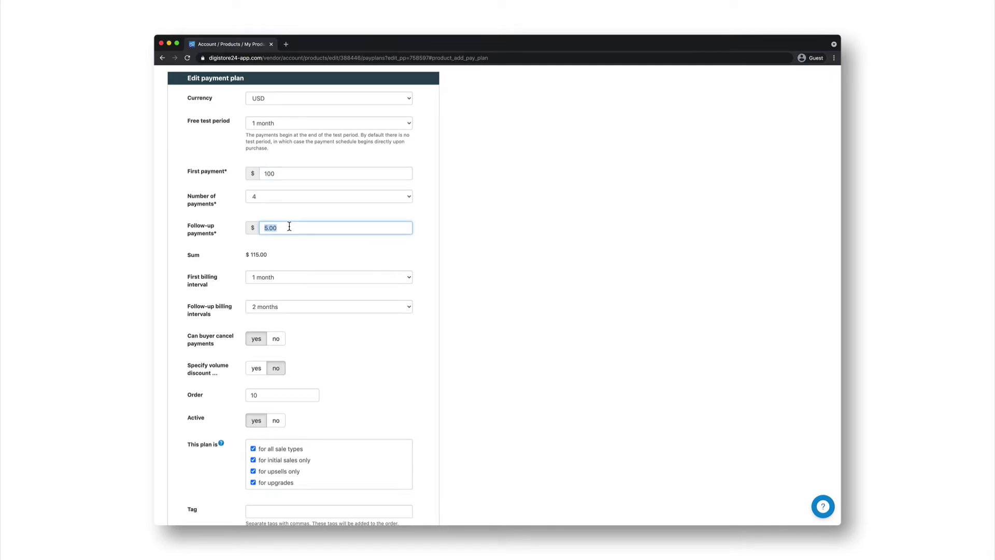
# Enter 50 as the follow-up payment amount for a $250.00 total.
pyautogui.write('50')
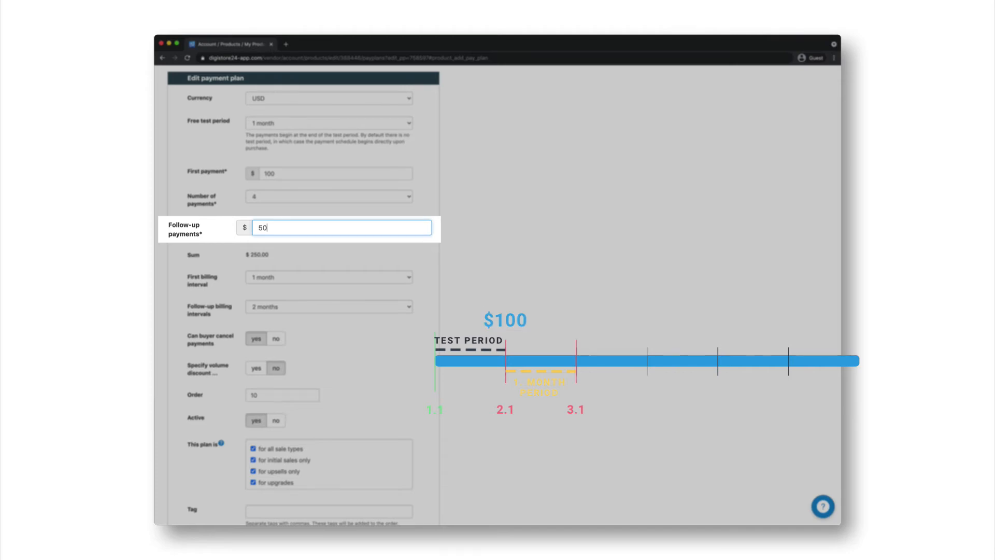
pyautogui.write('50')
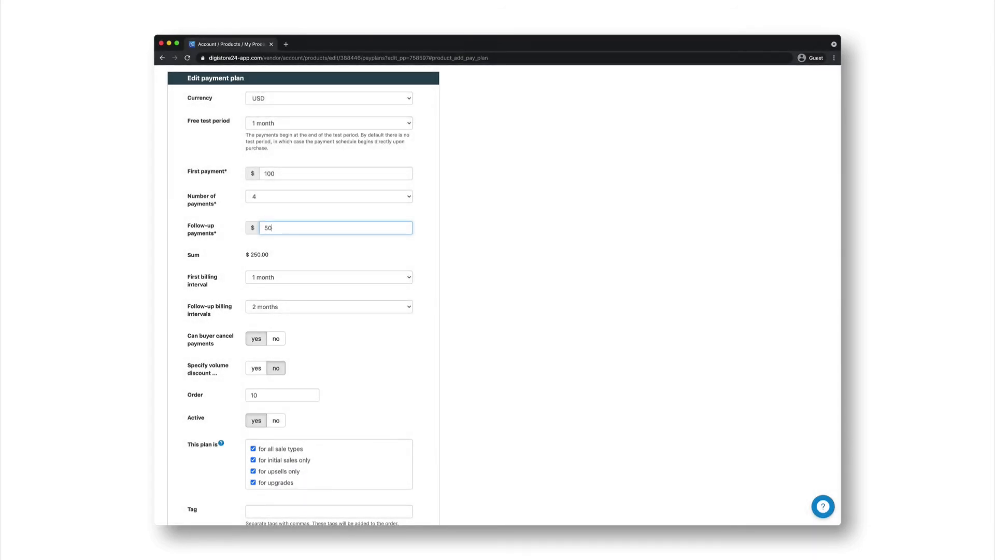
# Scroll the example order form down to its Zahlungsplan payment options.
pyautogui.scroll(-3)
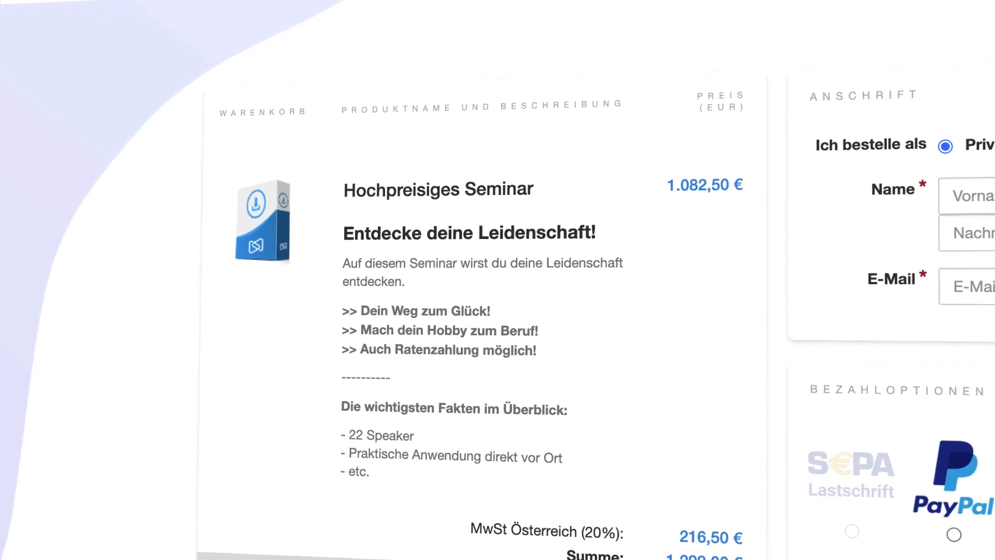
pyautogui.scroll(-3)
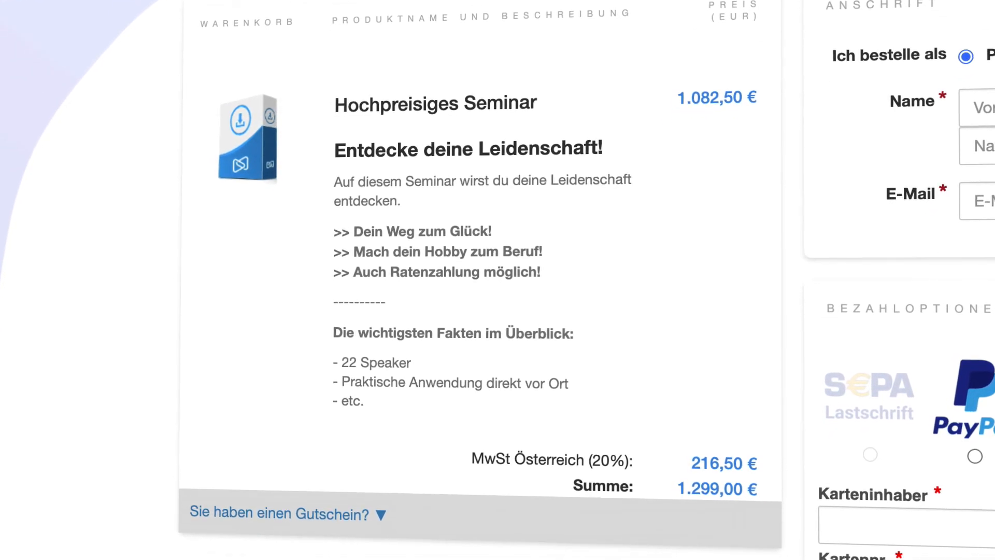
pyautogui.scroll(-3)
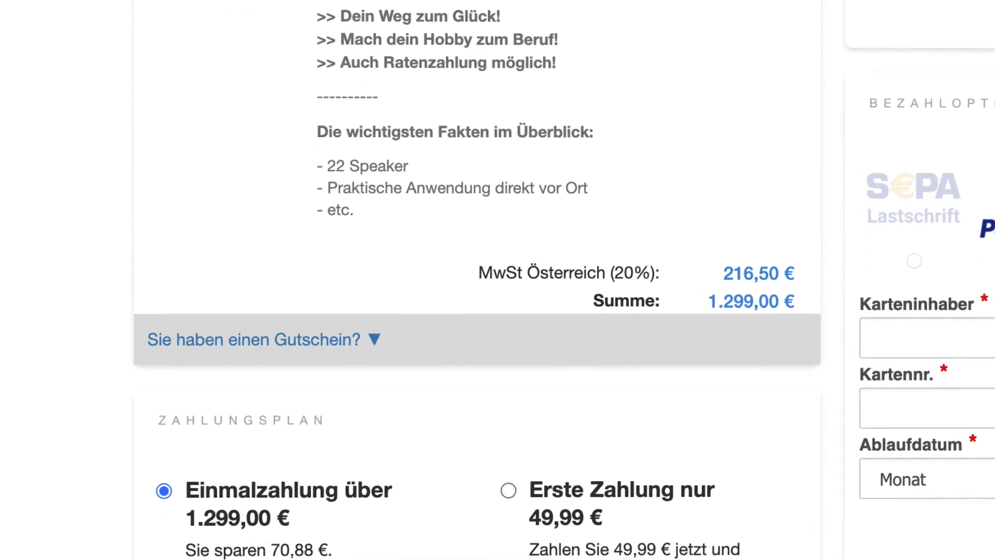
pyautogui.scroll(-3)
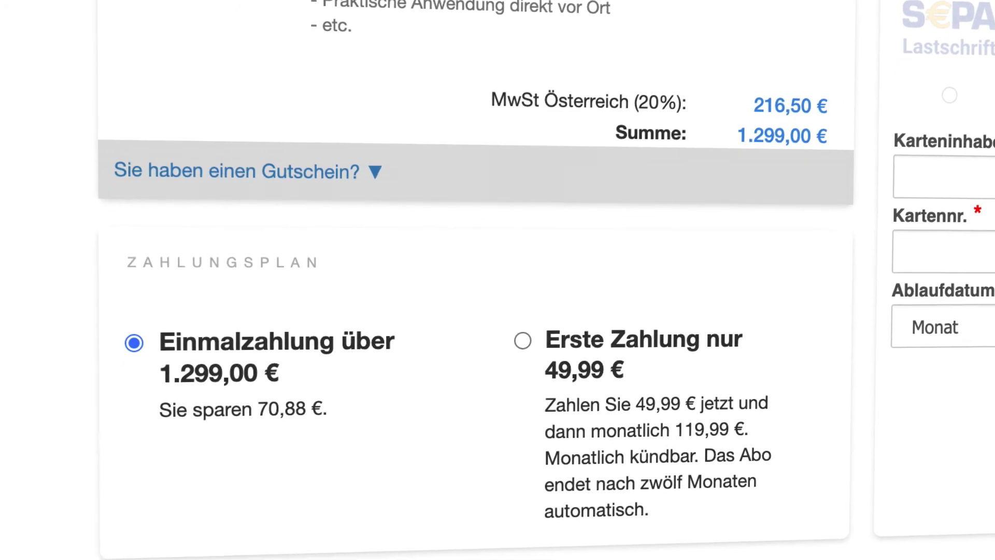
pyautogui.scroll(-3)
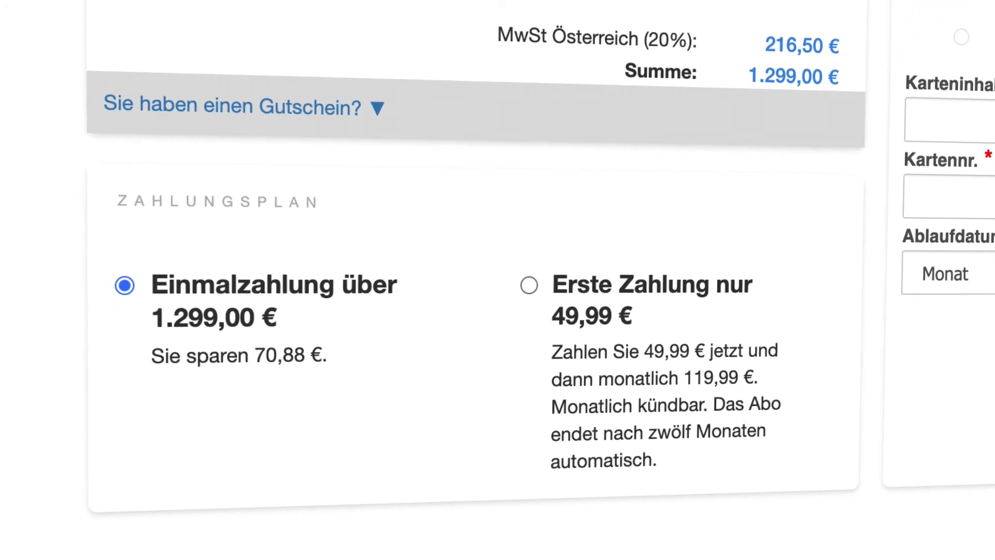